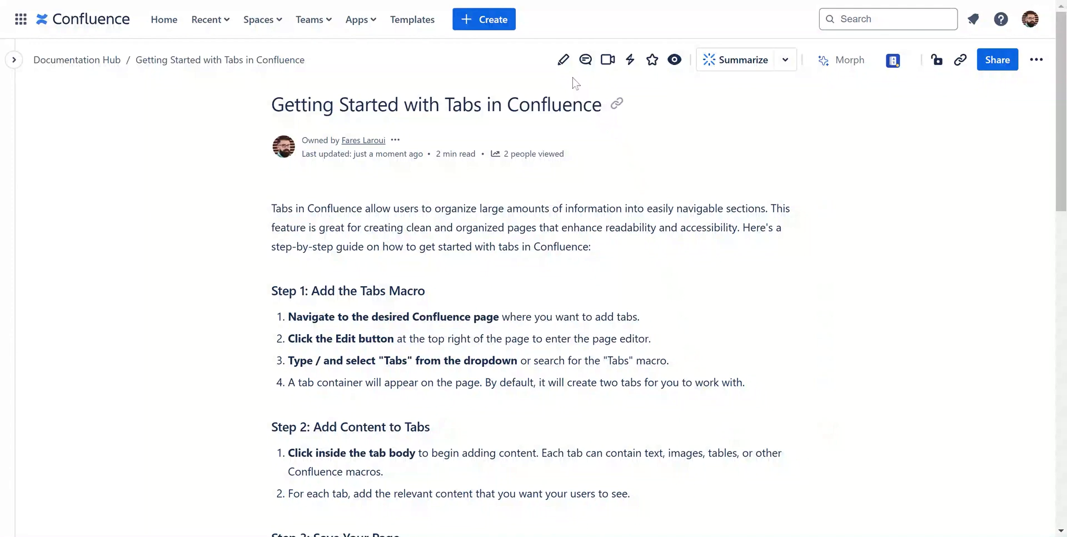
Step: Edit the tabs guide page and type /progress bar at the top of its body
{"action": "left_click", "coordinate": [563, 59]}
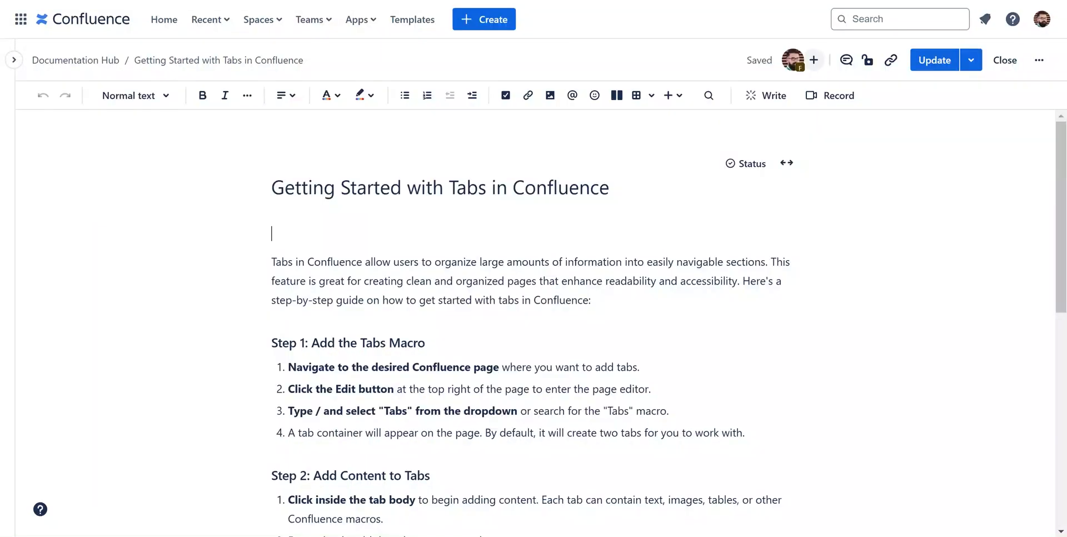
{"action": "type", "text": "/"}
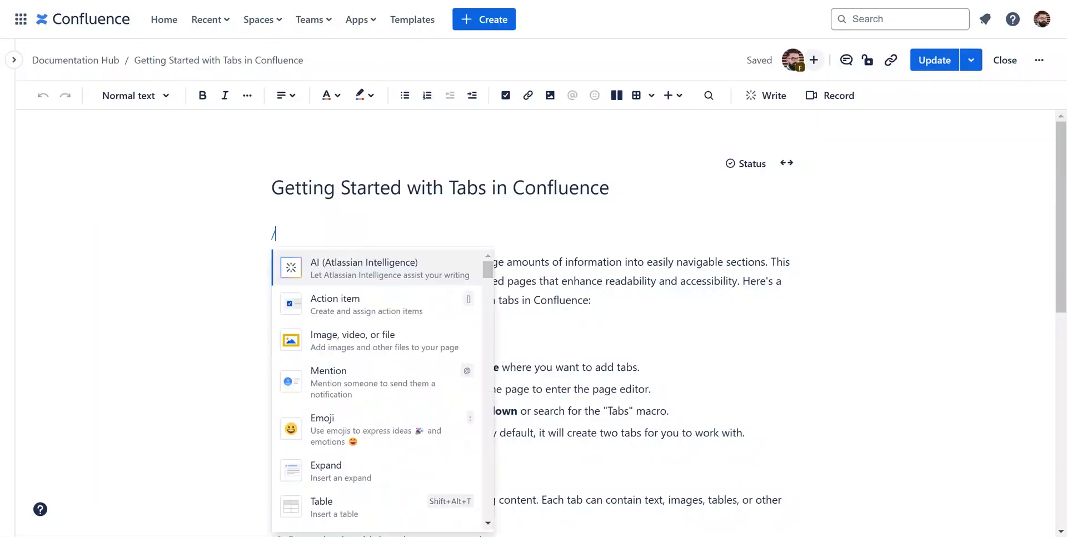
{"action": "type", "text": "progress b"}
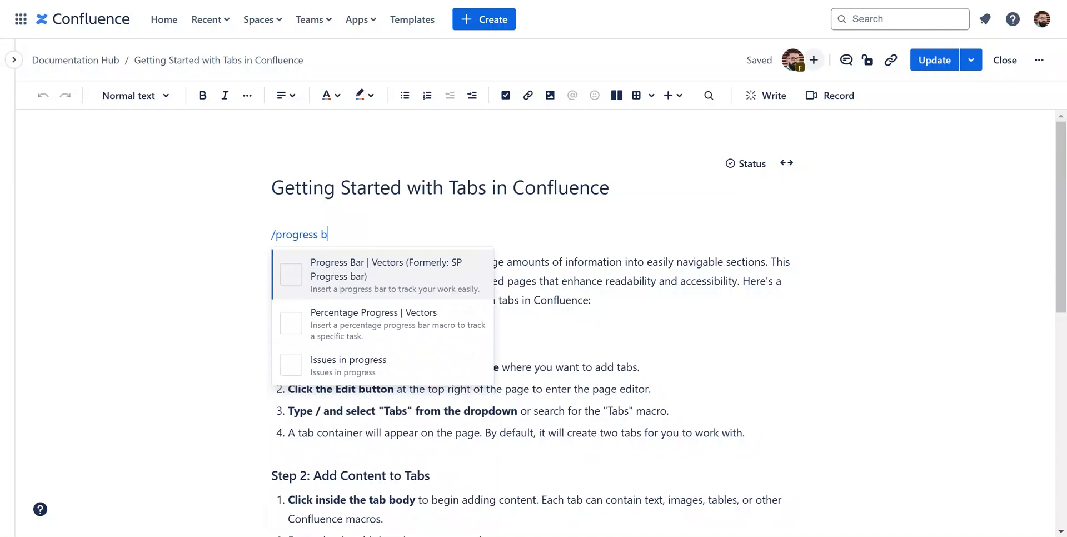
{"action": "type", "text": "ar"}
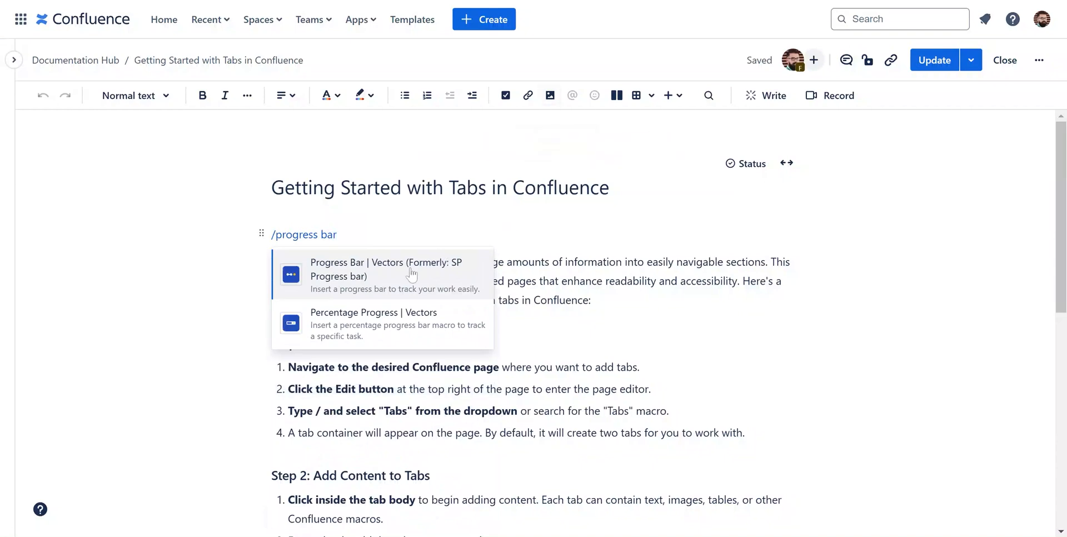
Step: Insert Progress Bar | Vectors as a Steps type with Arrow Progress and Rounded style
{"action": "left_click", "coordinate": [393, 274]}
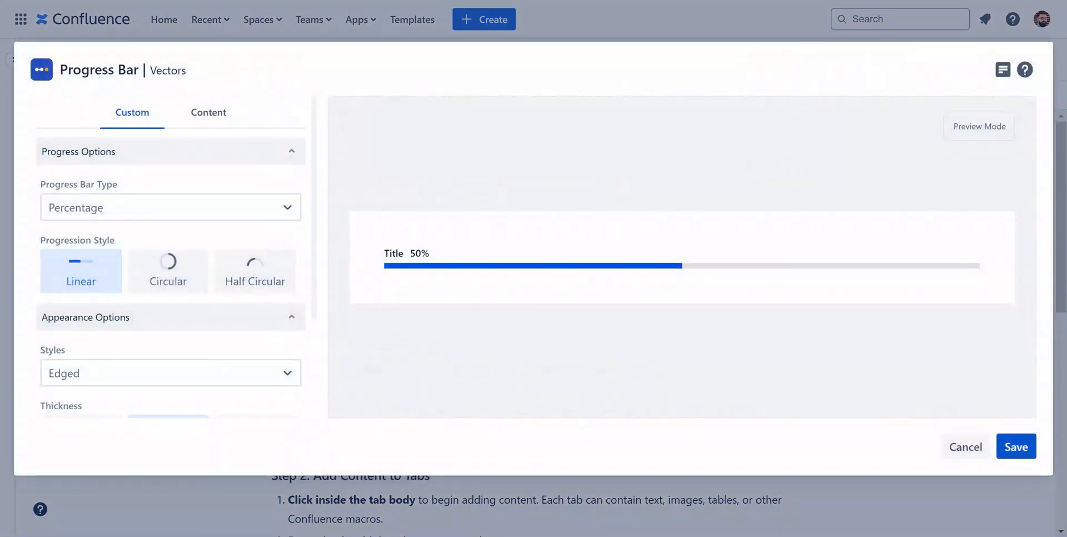
{"action": "left_click", "coordinate": [170, 207]}
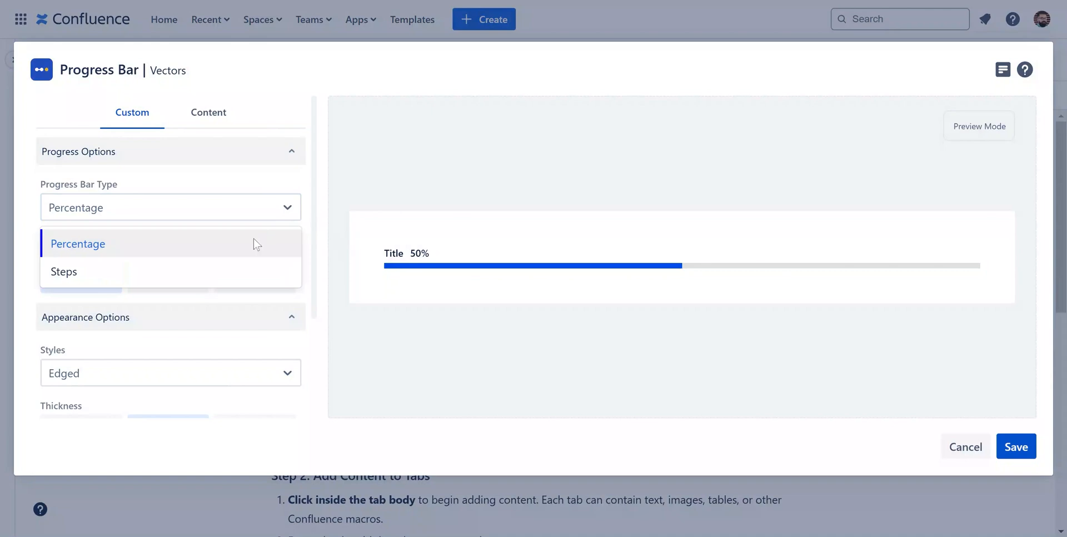
{"action": "left_click", "coordinate": [63, 271]}
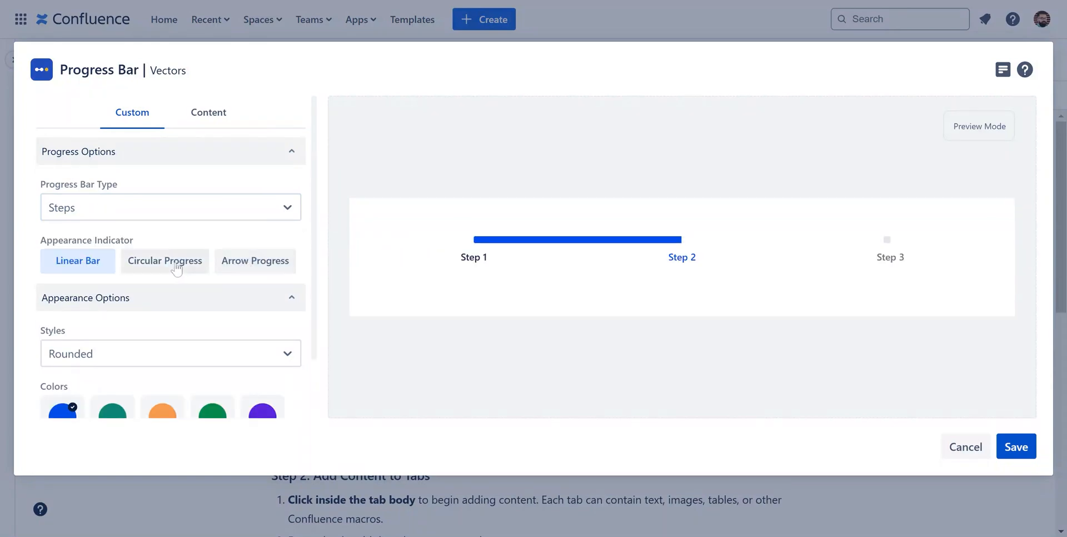
{"action": "left_click", "coordinate": [164, 261]}
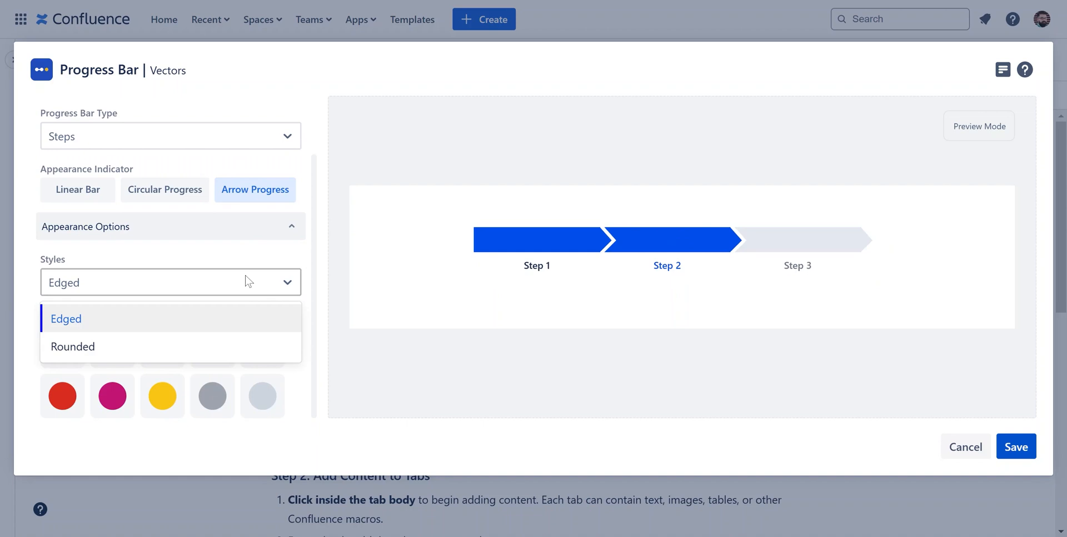
{"action": "left_click", "coordinate": [73, 346]}
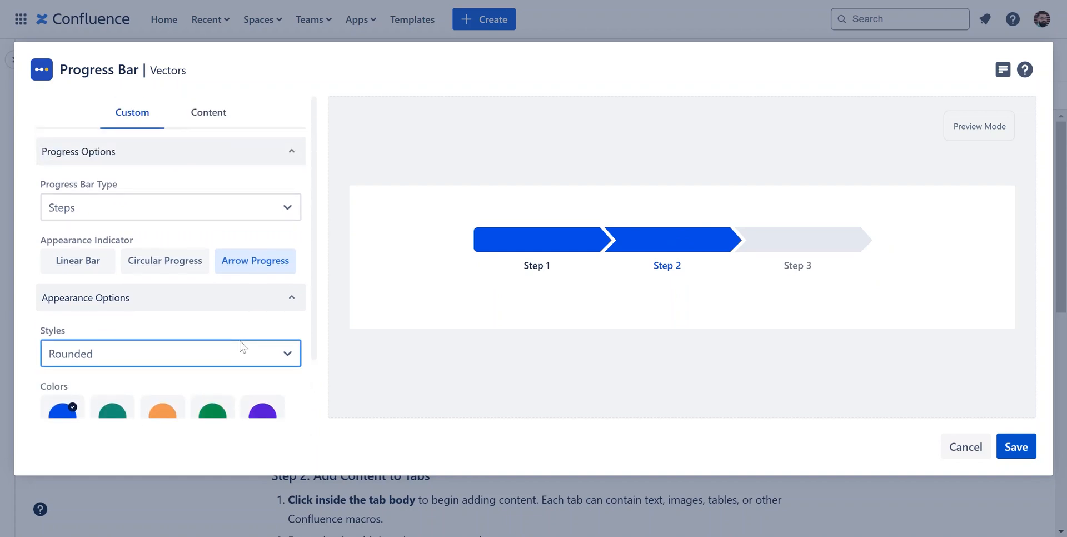
Step: Title the steps Draft, In Progress and Published, add a link, and save
{"action": "left_click", "coordinate": [209, 112]}
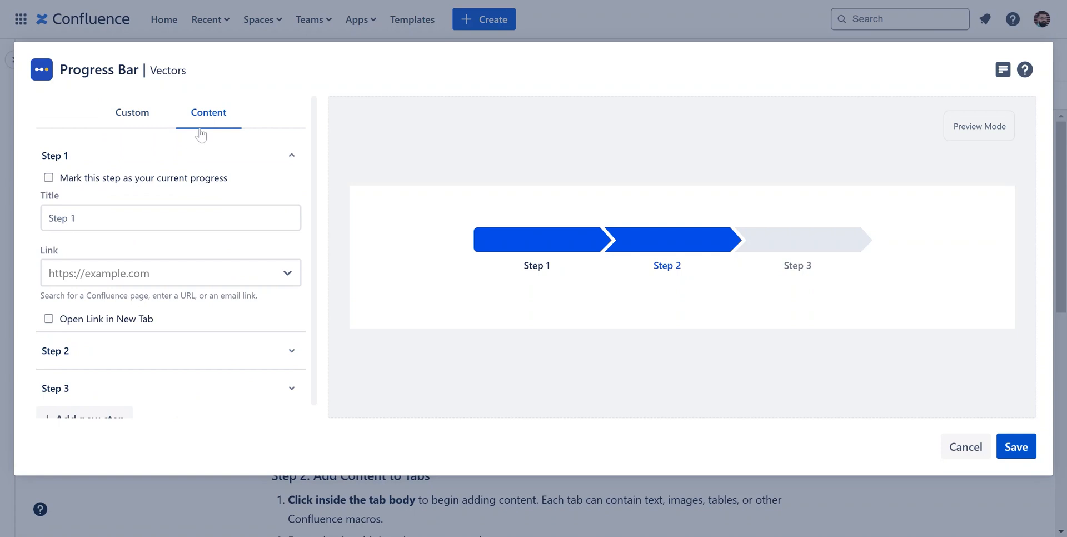
{"action": "type", "text": "Dra"}
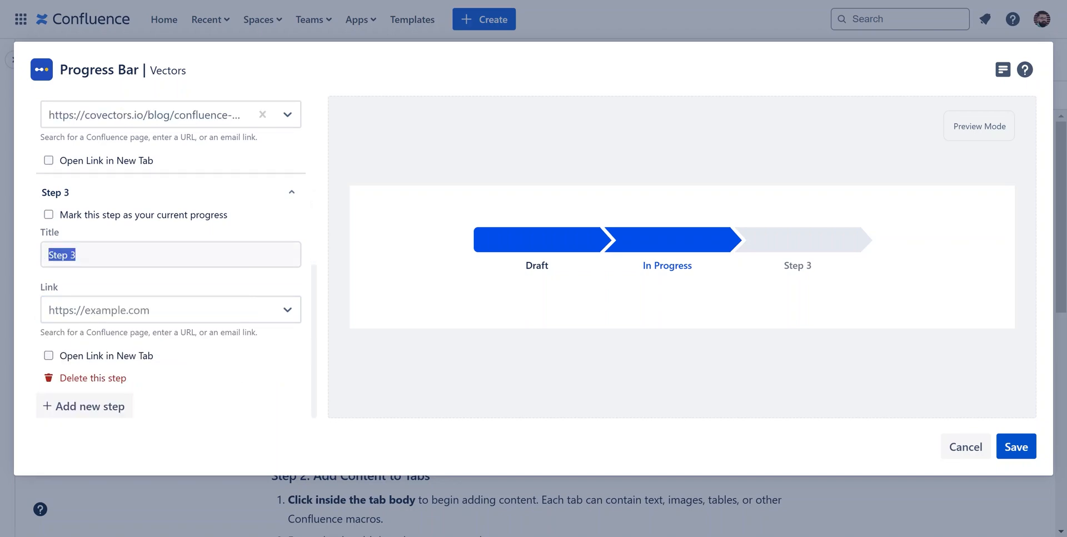
{"action": "type", "text": "Published"}
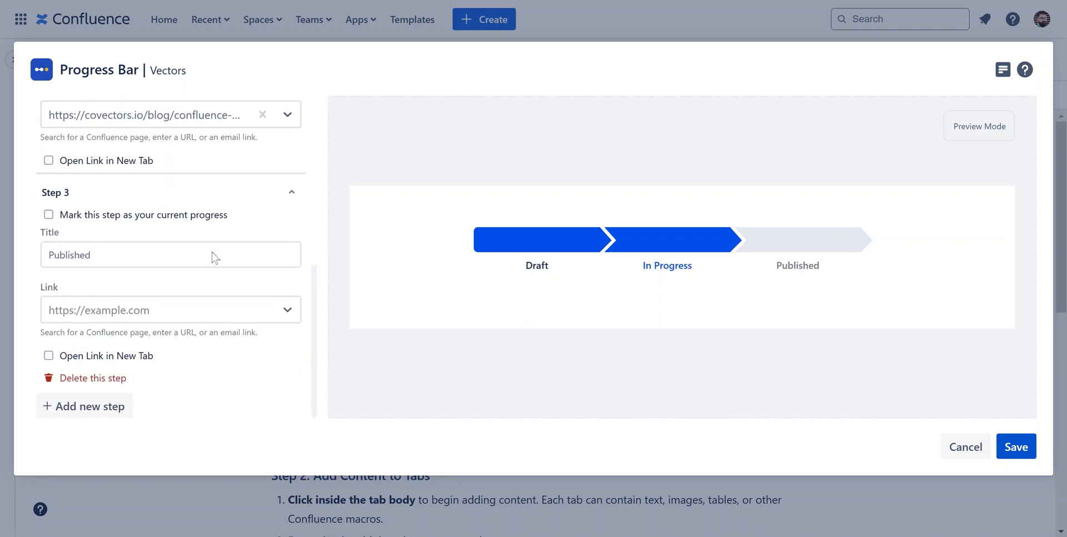
{"action": "left_click", "coordinate": [1017, 447]}
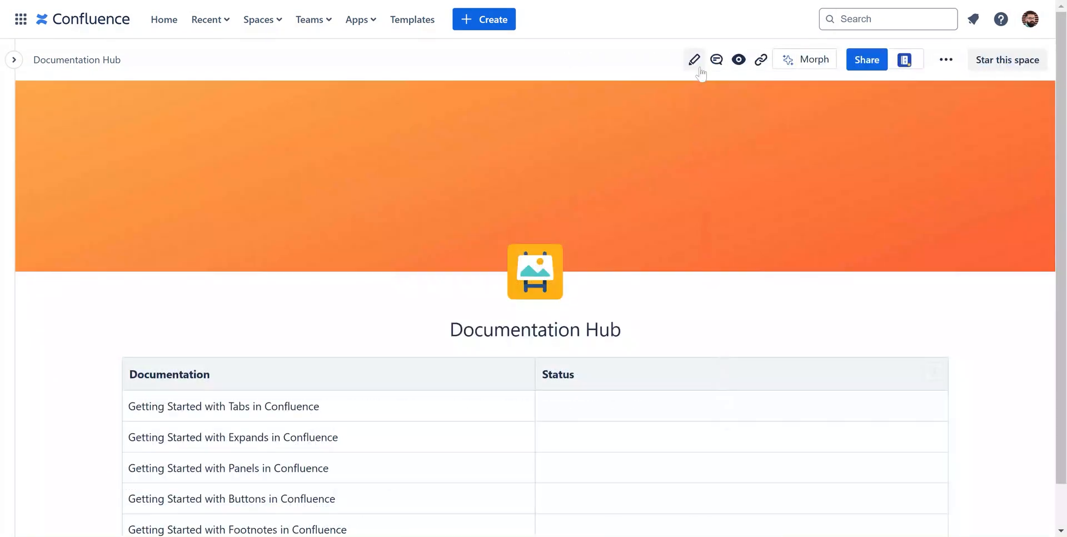
Step: Edit Documentation Hub and insert Progress Bar | Vectors into the tabs guide row's Status cell
{"action": "left_click", "coordinate": [694, 59]}
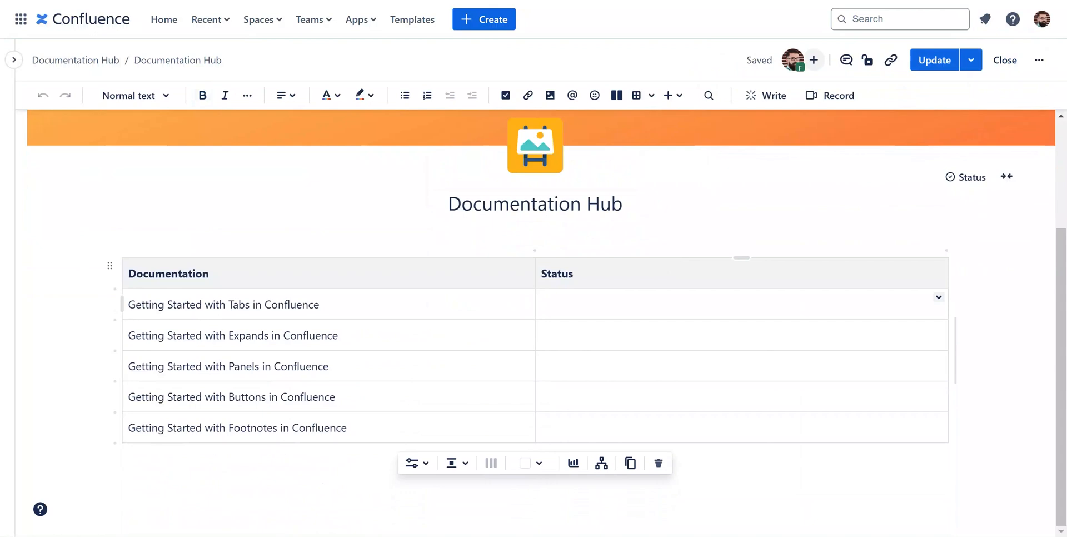
{"action": "type", "text": "/"}
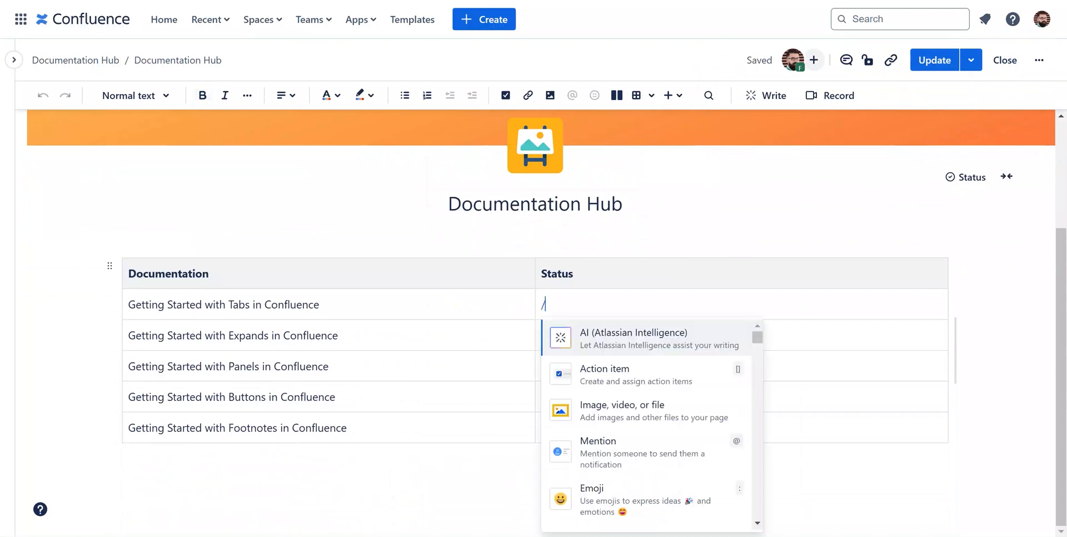
{"action": "type", "text": "progress bar"}
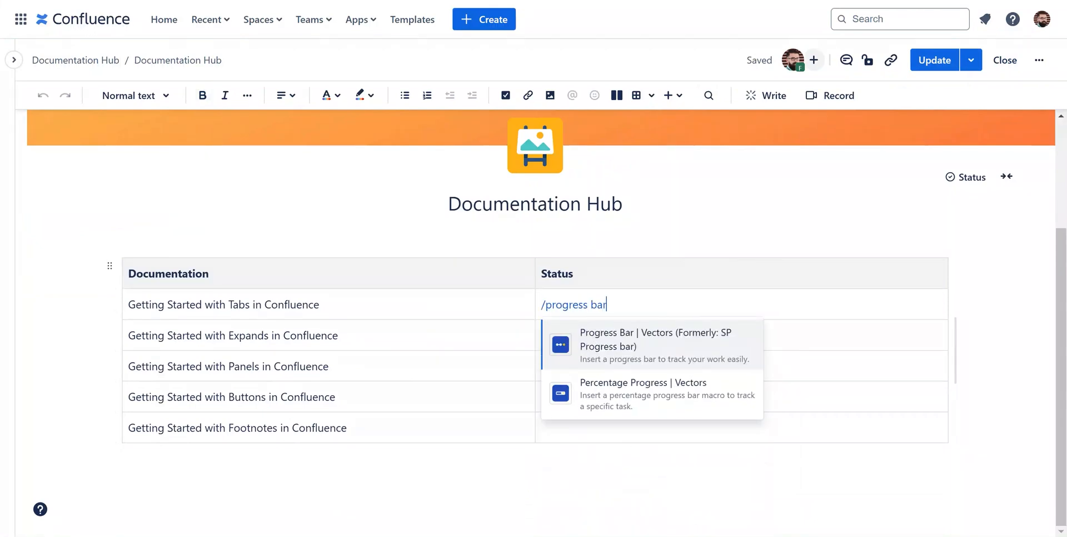
{"action": "left_click", "coordinate": [651, 345]}
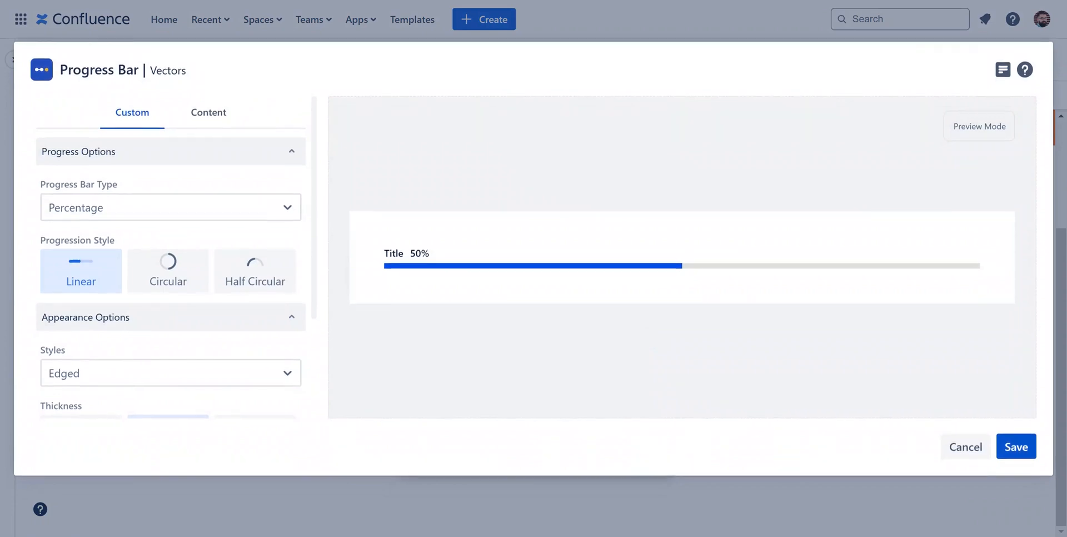
Step: Set the progression style to Half Circular with a teal colour
{"action": "left_click", "coordinate": [168, 271]}
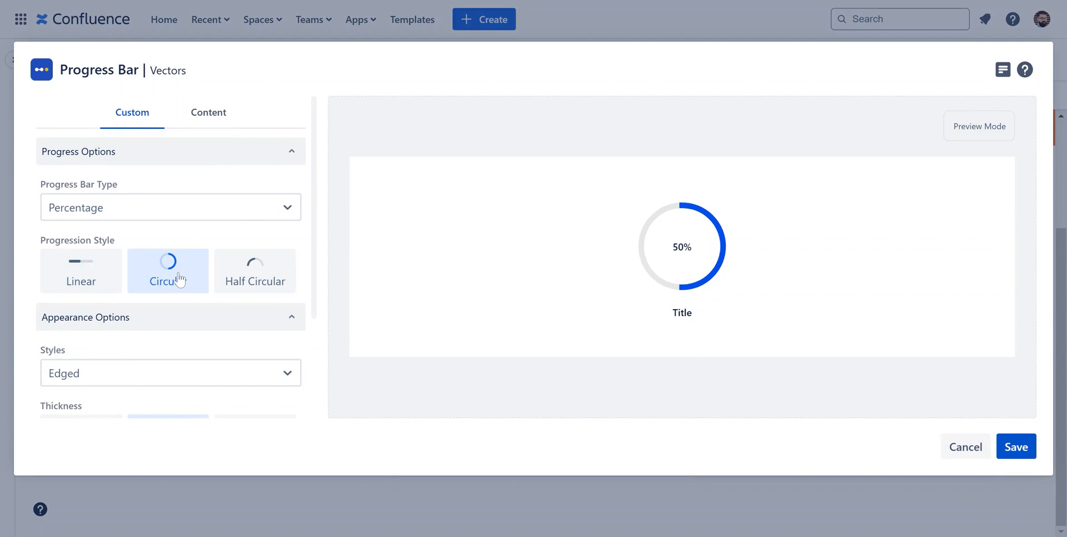
{"action": "left_click", "coordinate": [254, 271]}
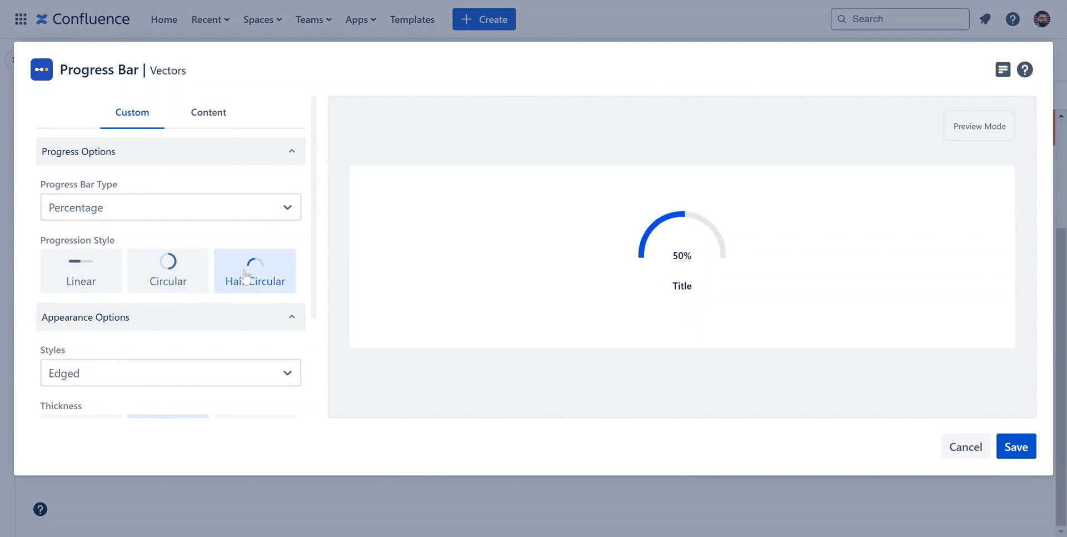
{"action": "left_click", "coordinate": [112, 345]}
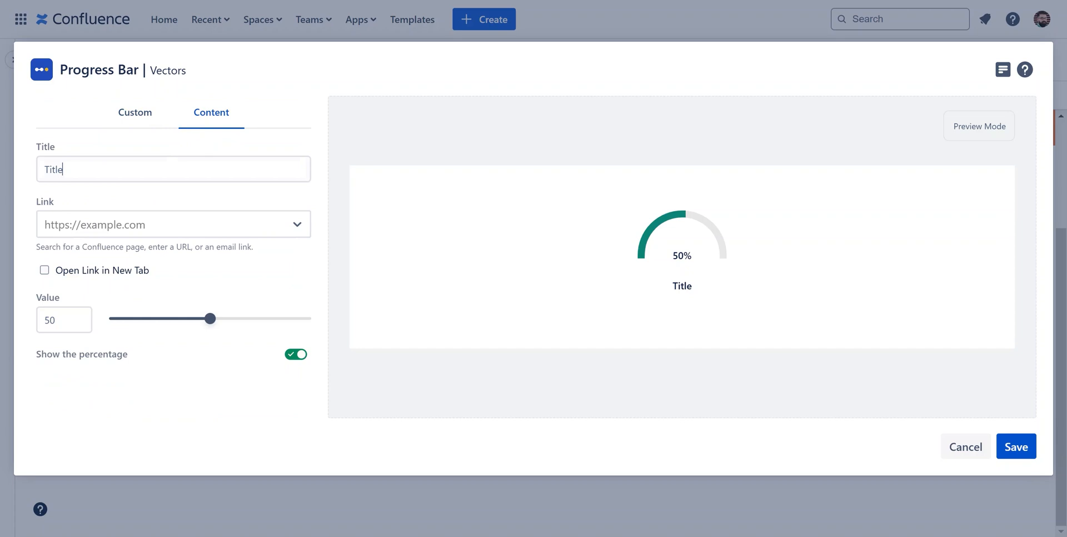
Step: Title the bar 'Documentation Progress', set its value to 73, and save it into the cell
{"action": "type", "text": "Documentation Progress"}
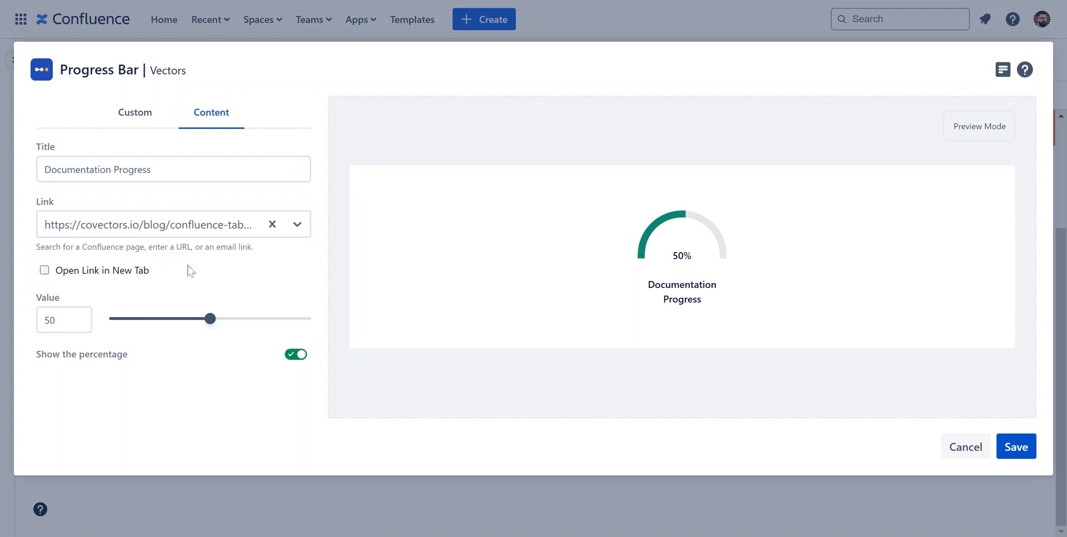
{"action": "left_click_drag", "start_coordinate": [209, 318], "coordinate": [254, 317]}
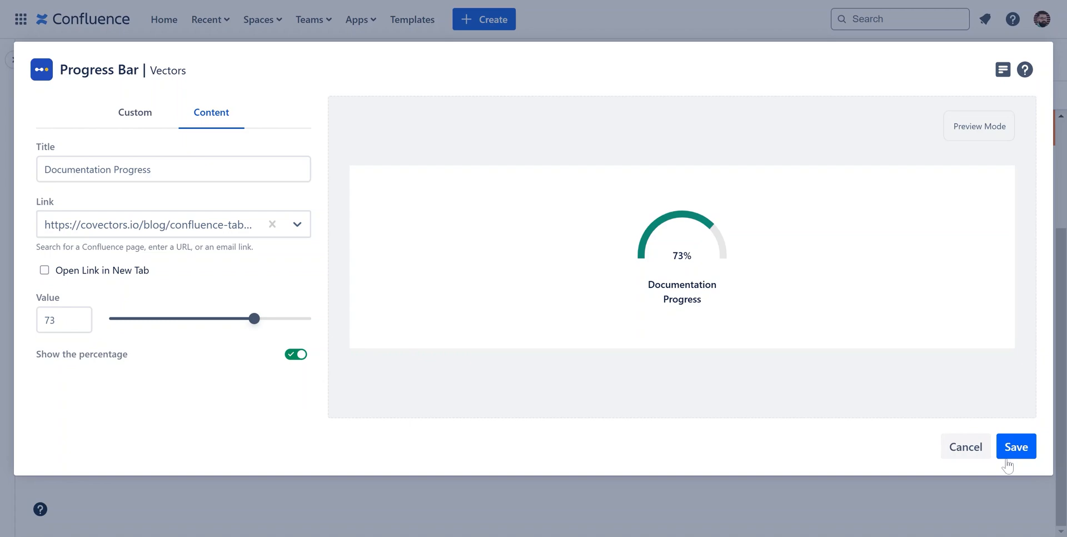
{"action": "left_click", "coordinate": [1016, 447]}
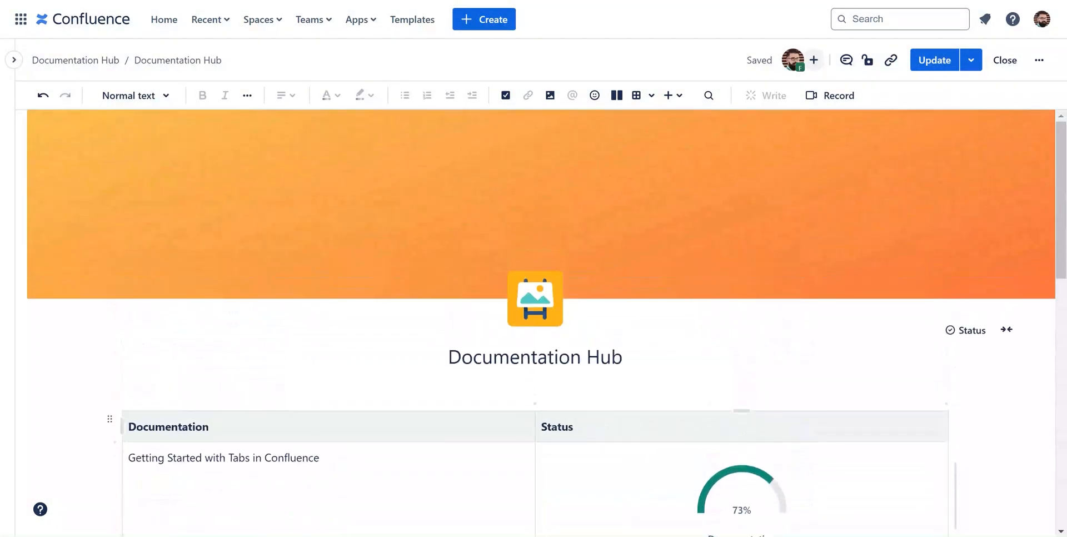
Step: Publish the Documentation Hub update, check the table, and dismiss the Updated notification
{"action": "left_click", "coordinate": [934, 60]}
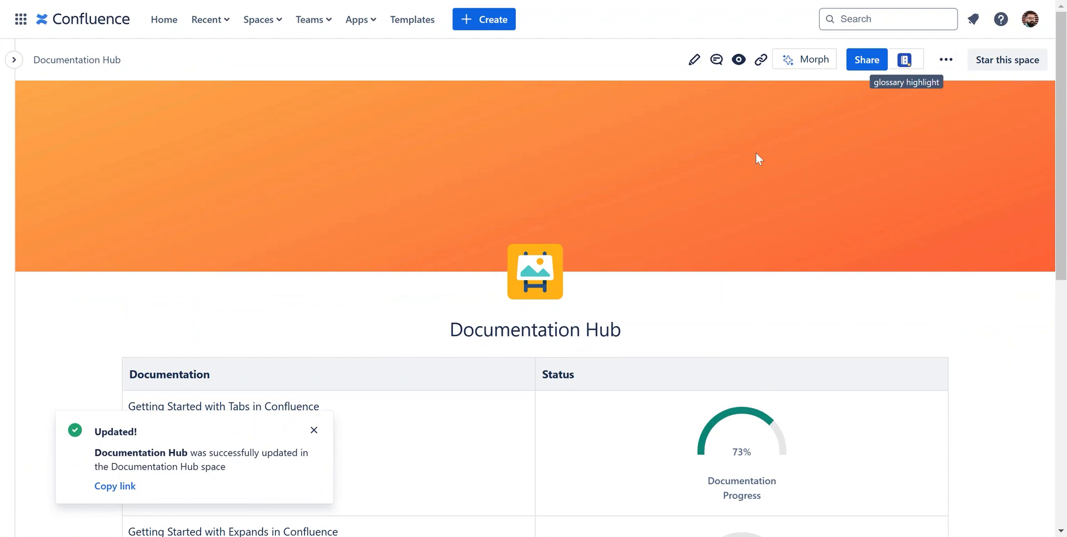
{"action": "scroll", "scroll_direction": "down", "scroll_amount": 3}
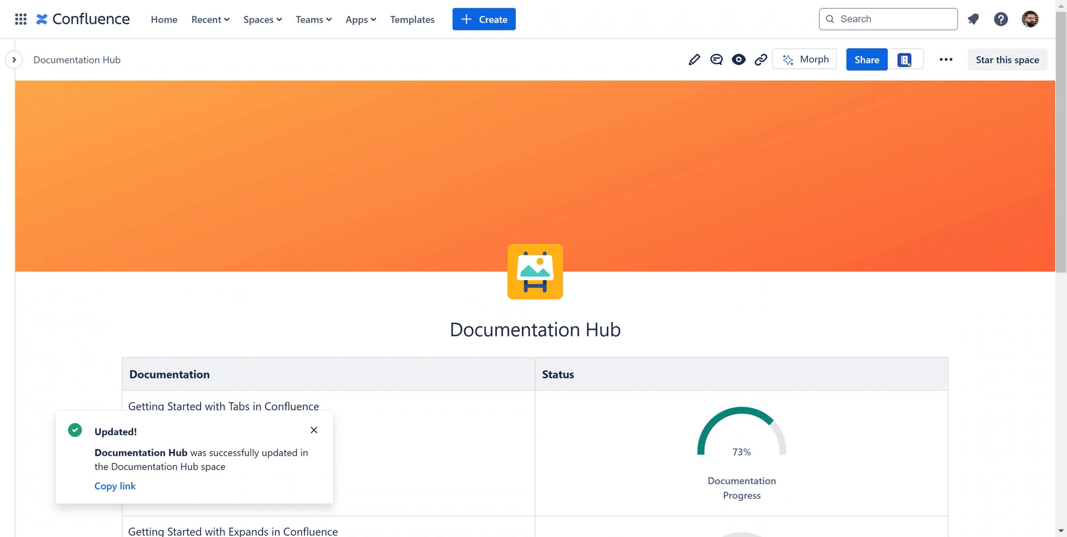
{"action": "left_click", "coordinate": [314, 430]}
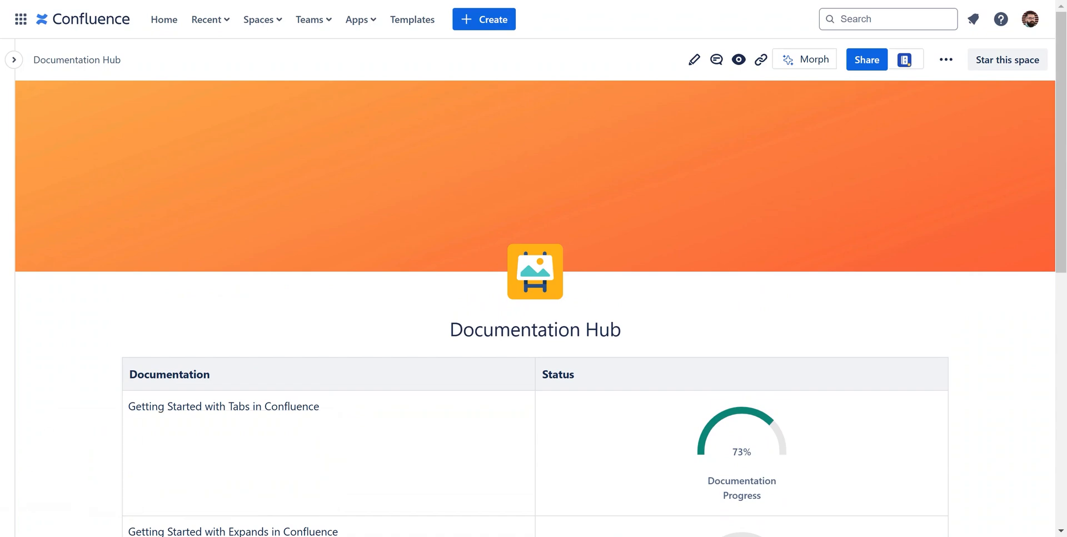